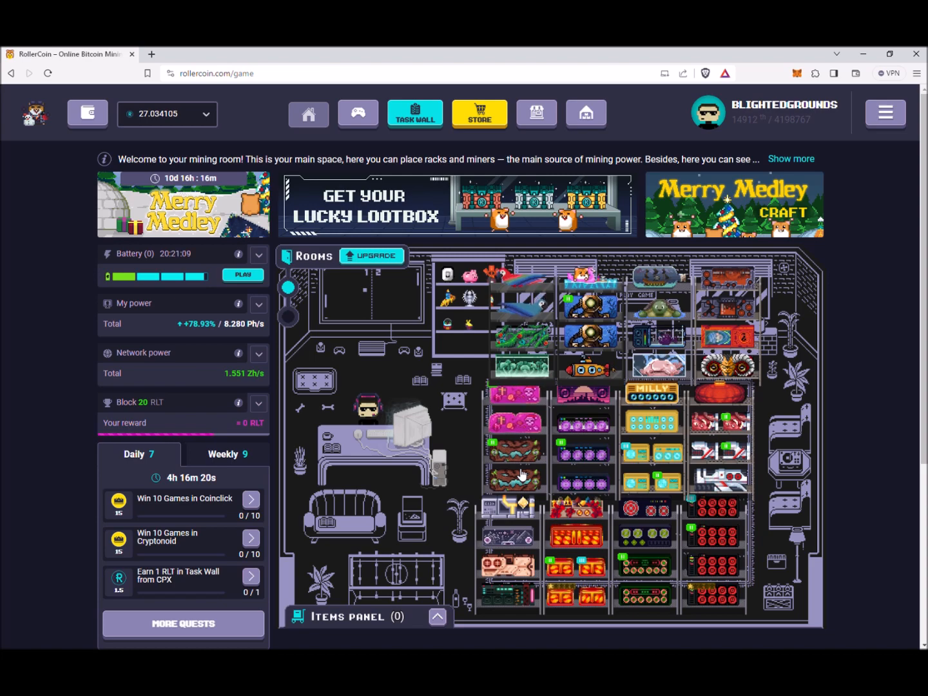
mouse_move(89, 252)
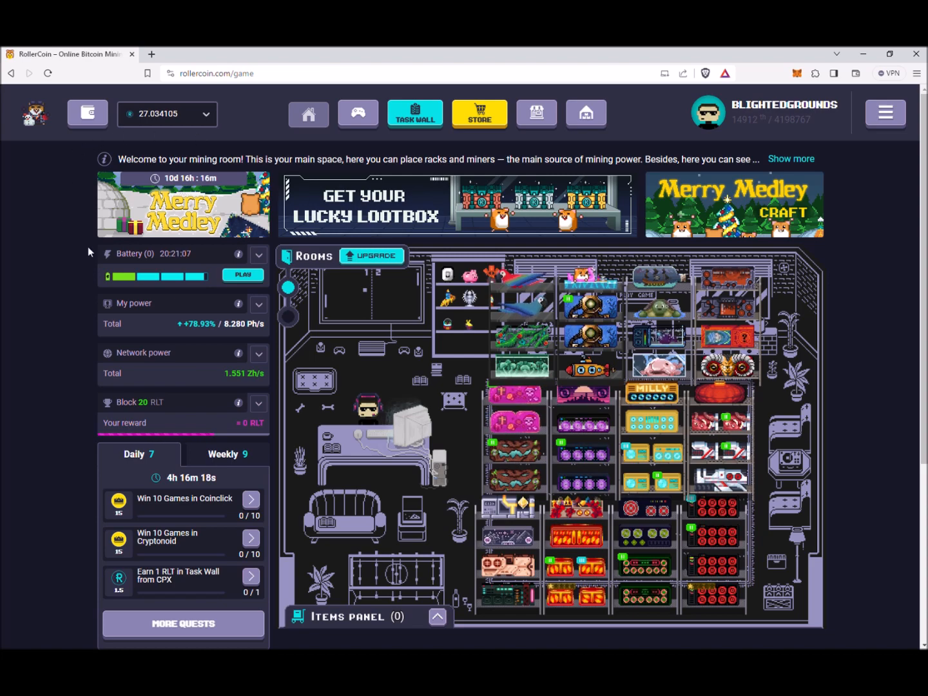
mouse_move(200, 257)
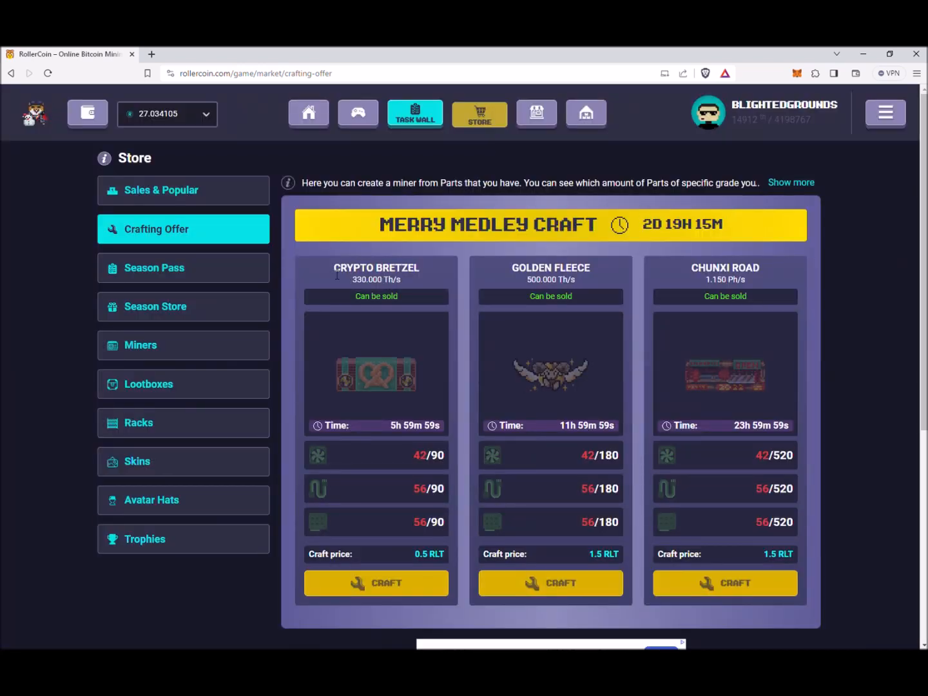
mouse_move(604, 333)
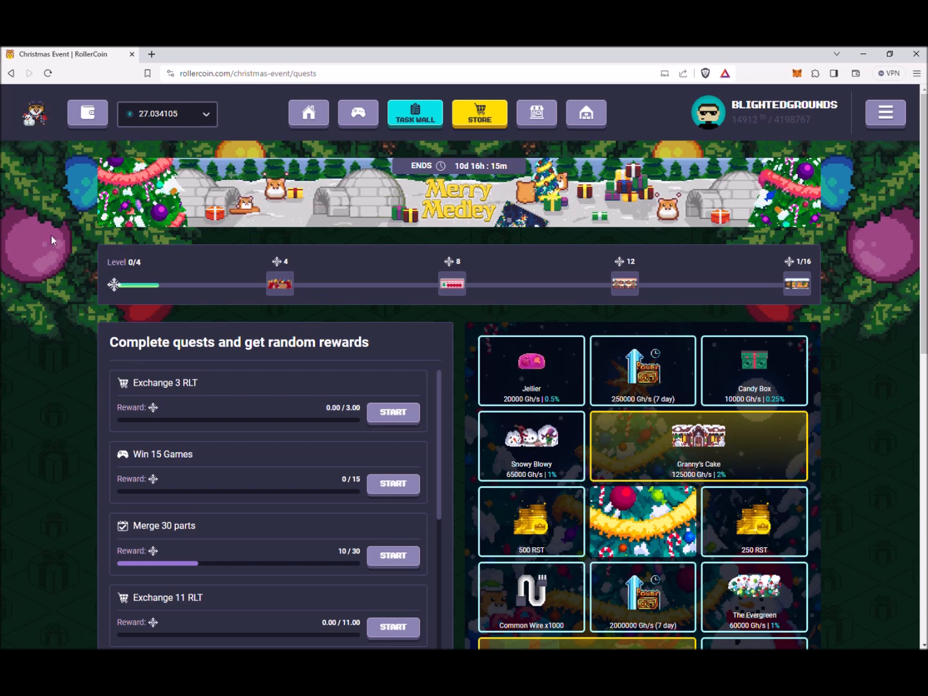
mouse_move(313, 289)
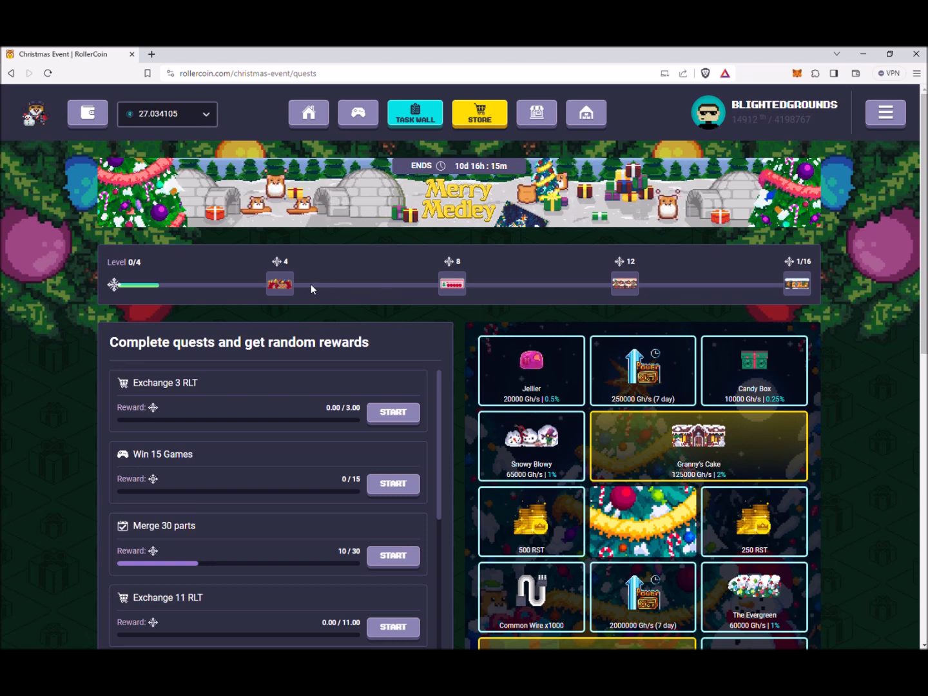
mouse_move(238, 305)
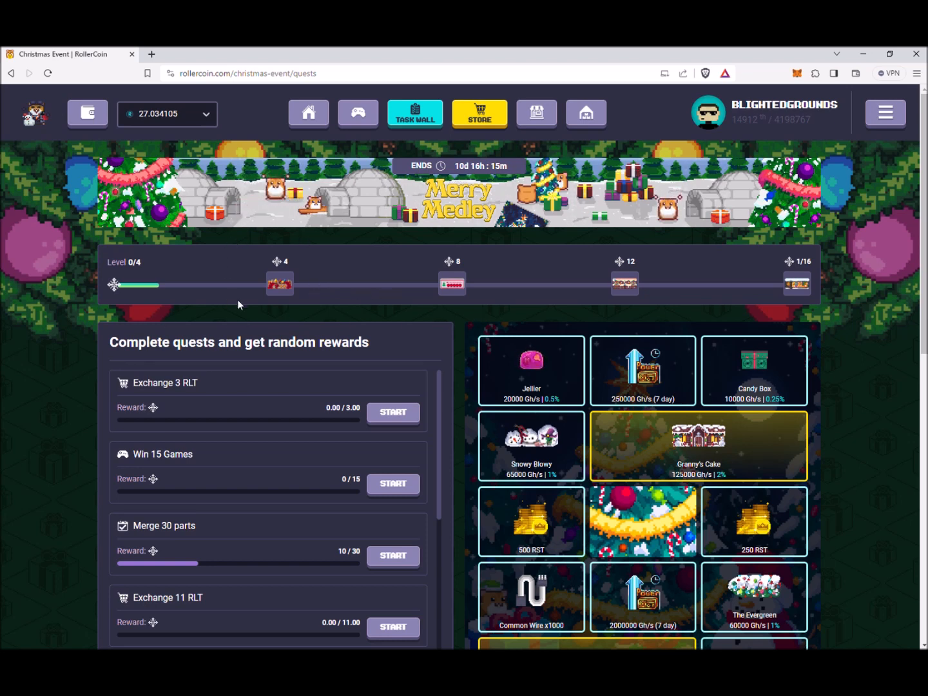
scroll("down", 3)
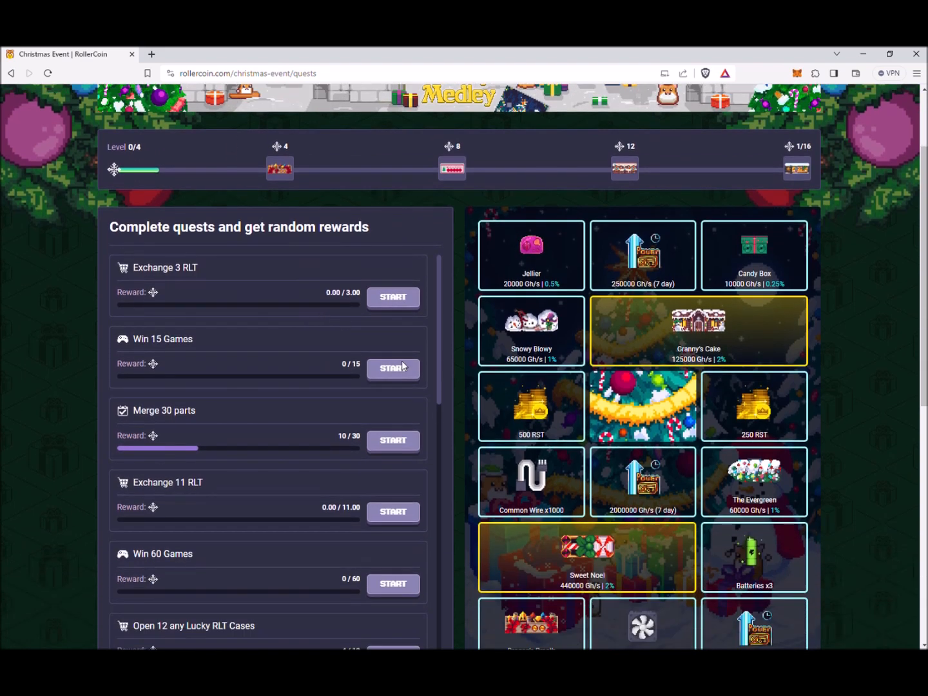
scroll("down", 3)
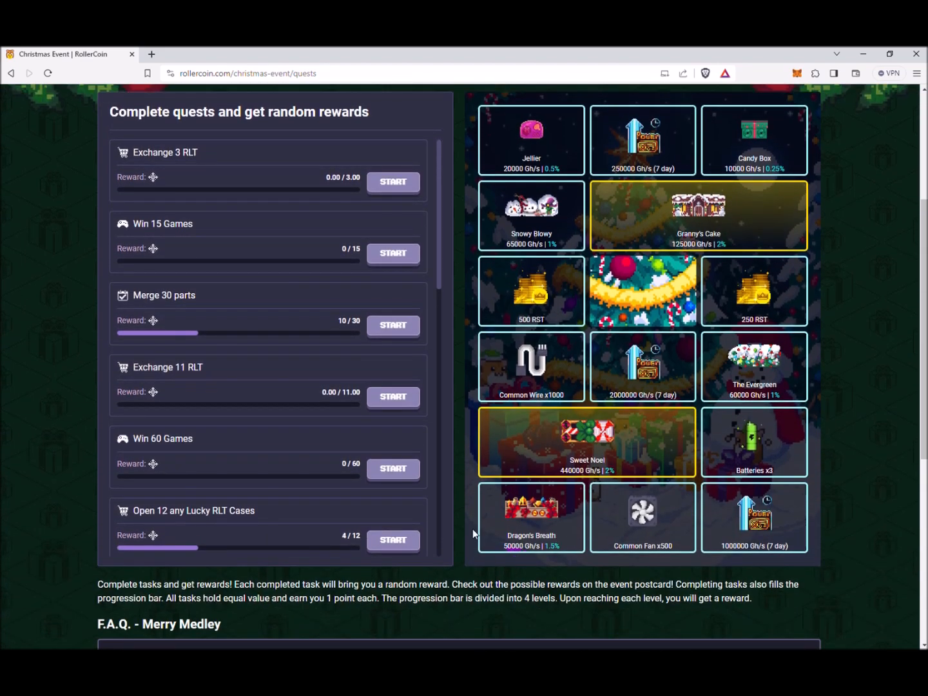
mouse_move(511, 560)
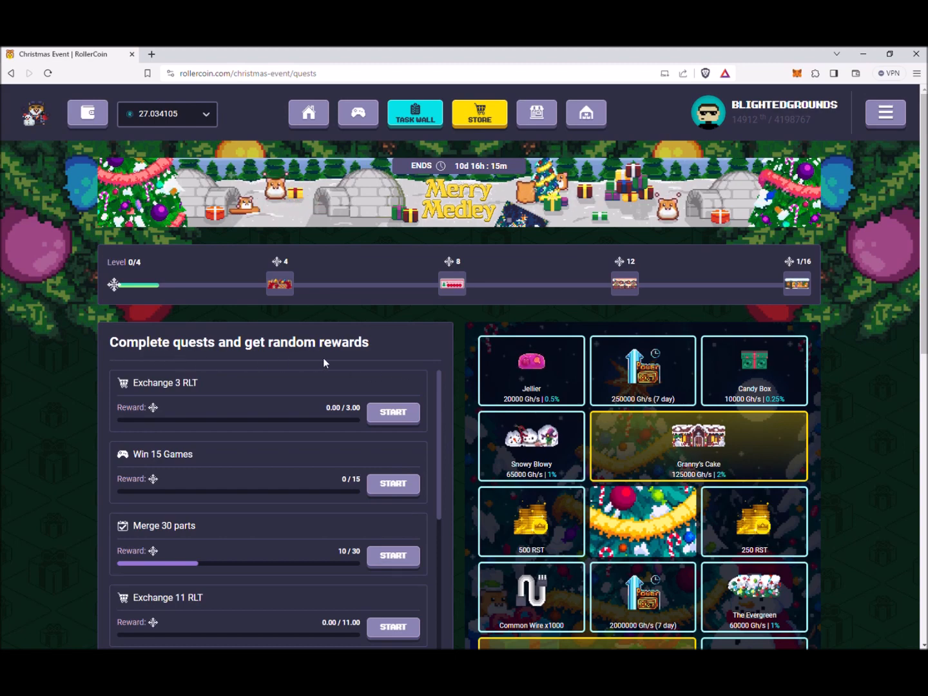
scroll("down", 3)
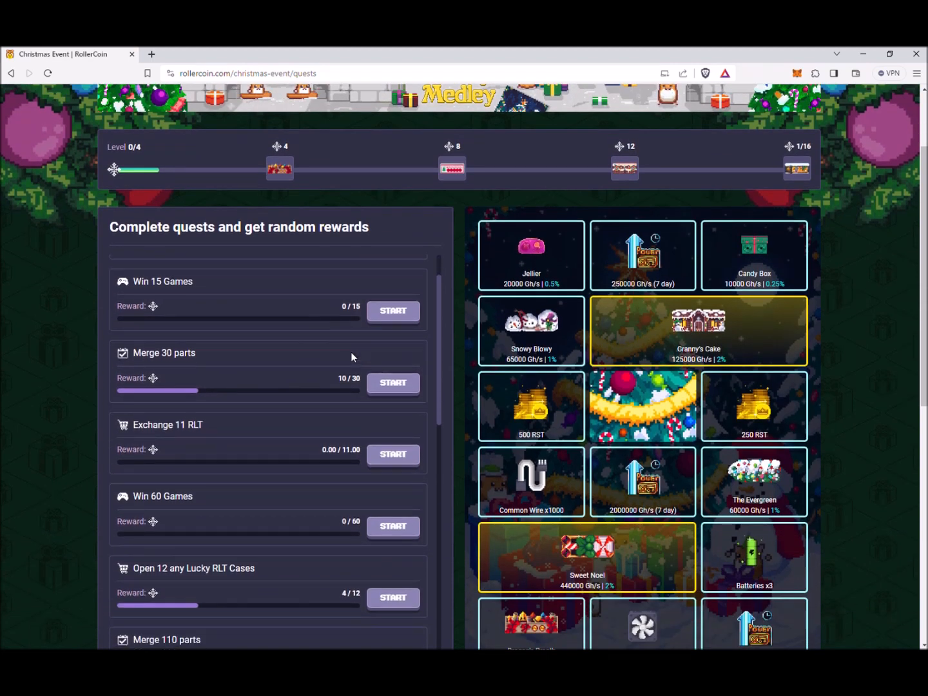
scroll("down", 3)
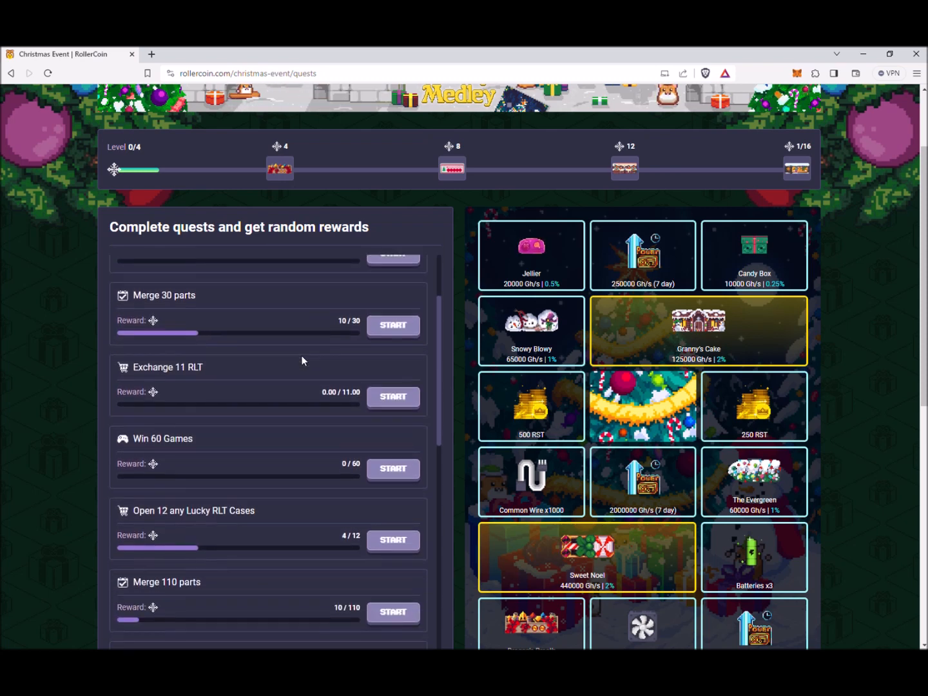
scroll("down", 3)
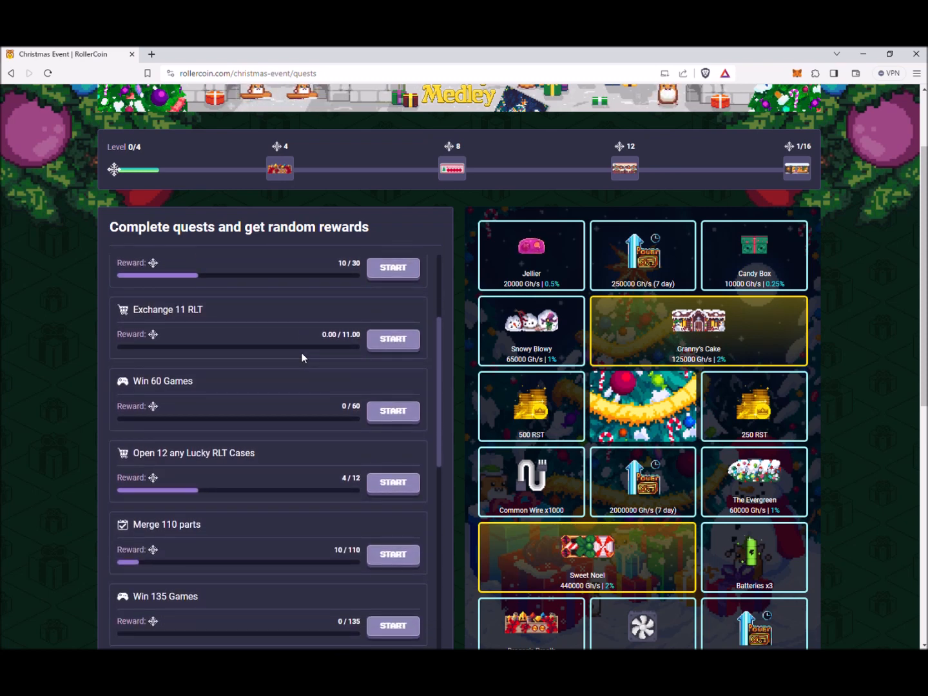
scroll("down", 3)
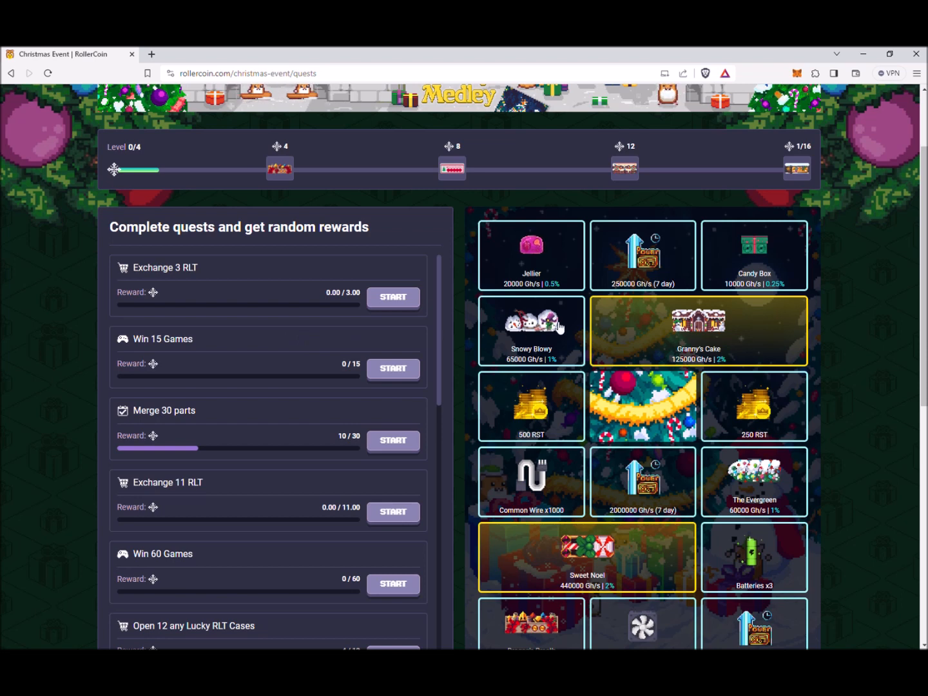
scroll("down", 3)
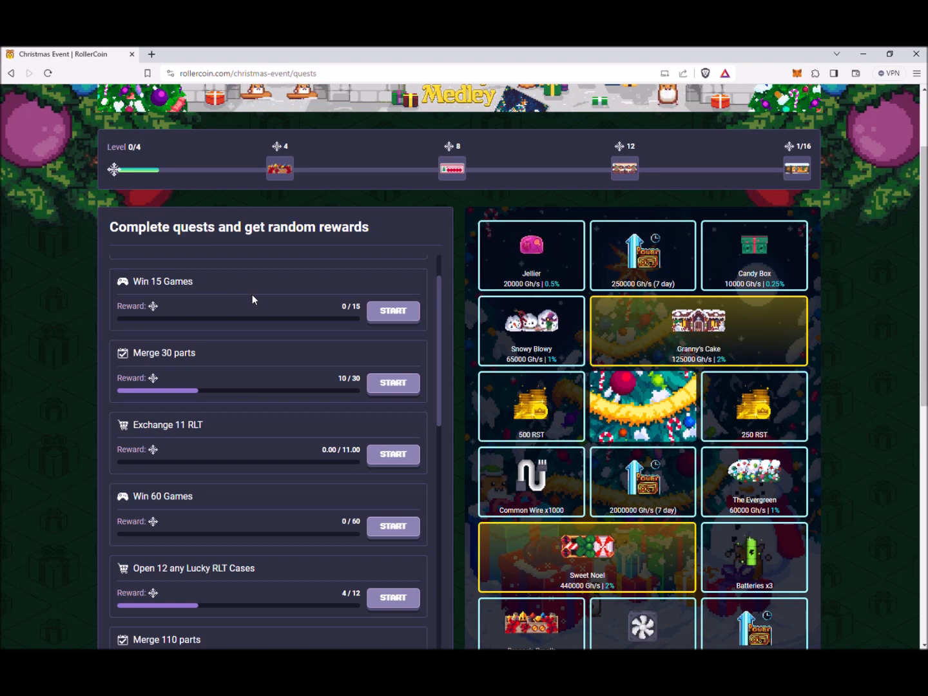
scroll("down", 3)
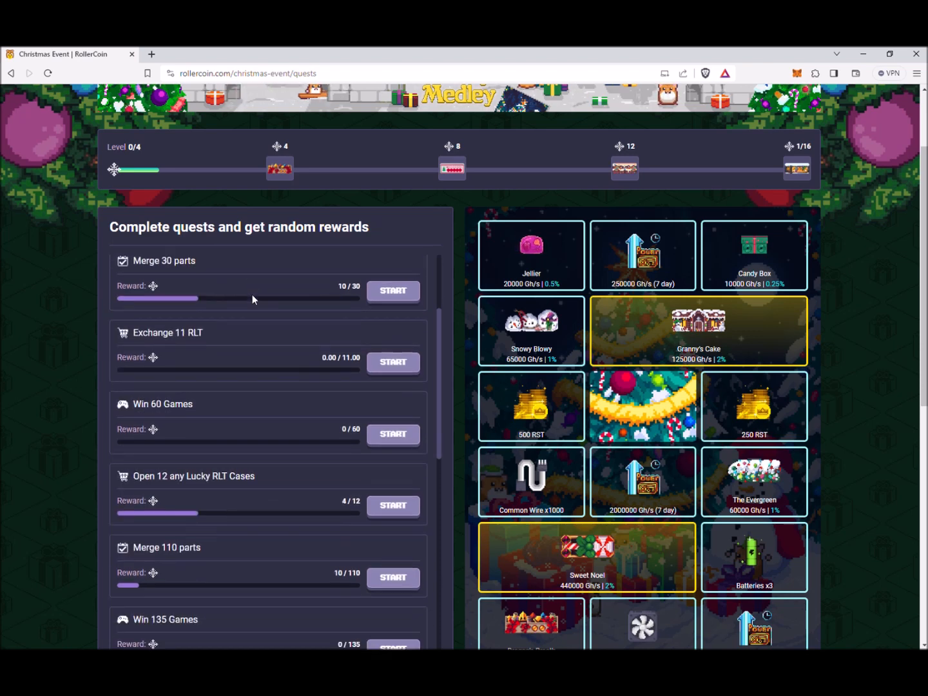
scroll("down", 3)
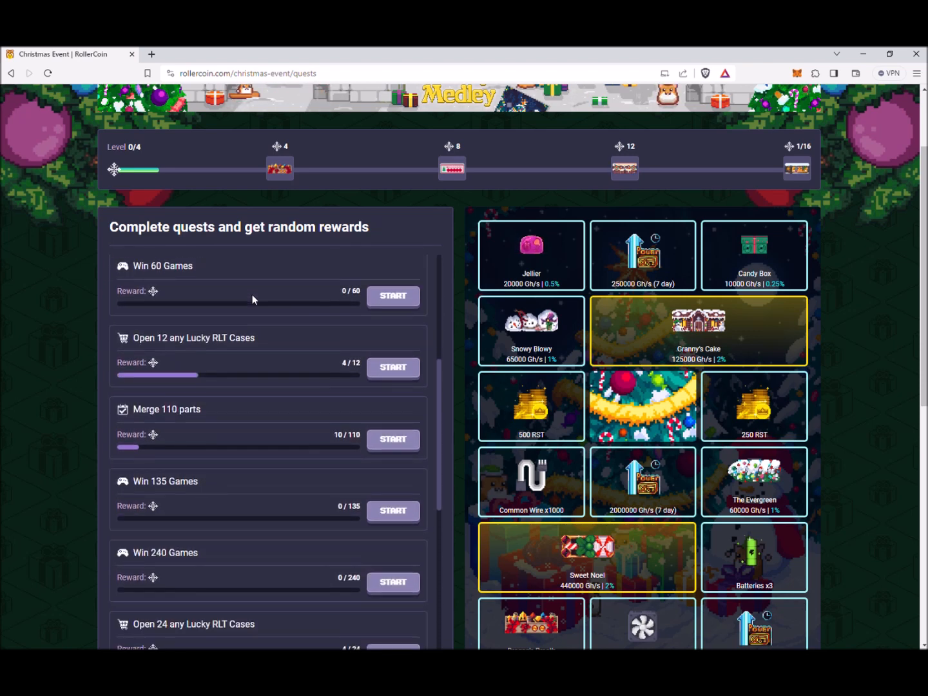
scroll("down", 3)
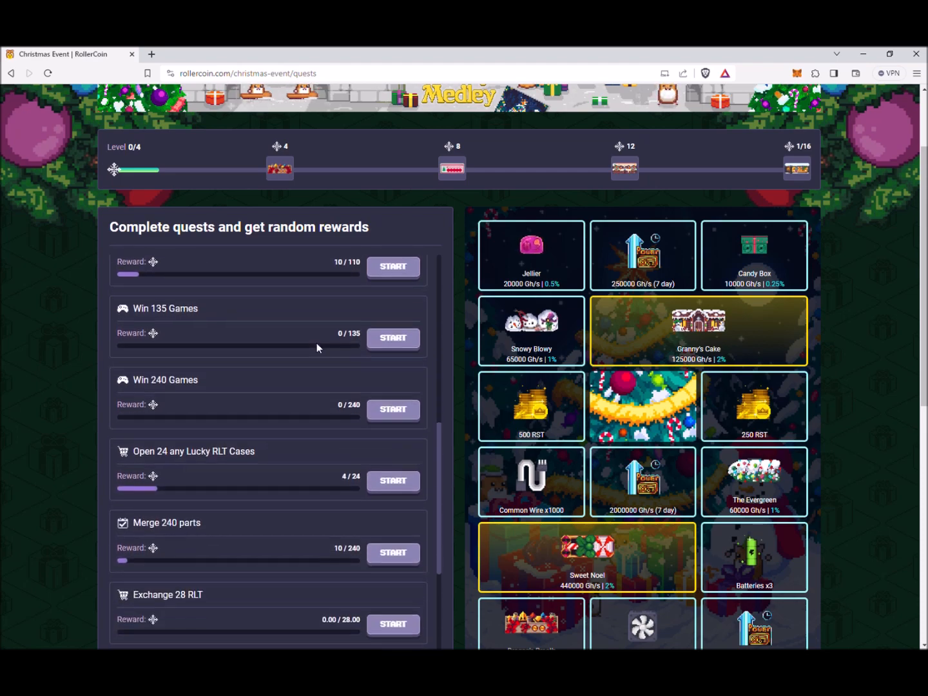
scroll("down", 3)
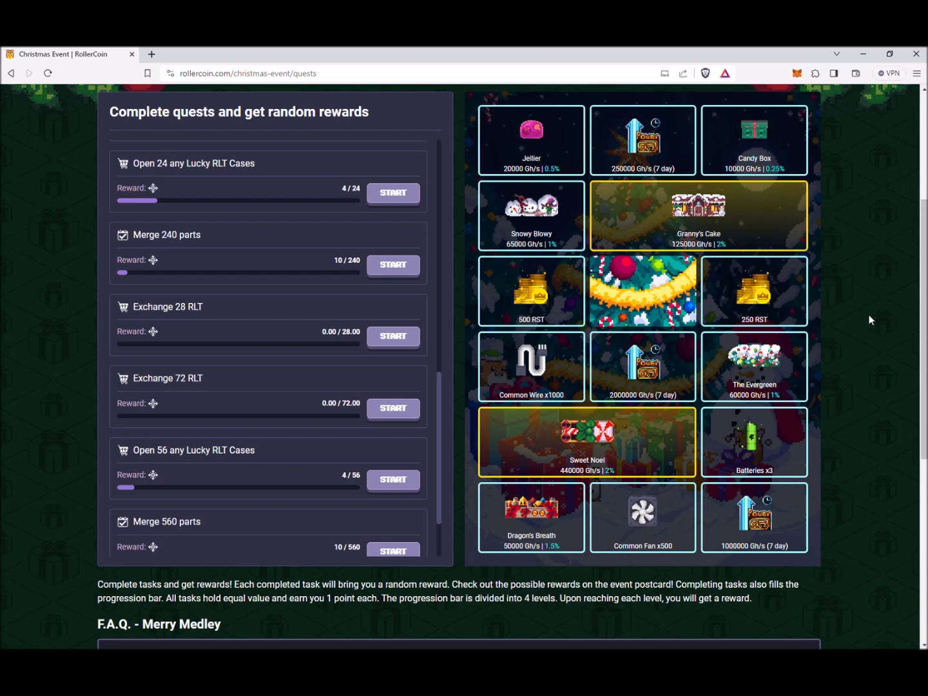
mouse_move(677, 240)
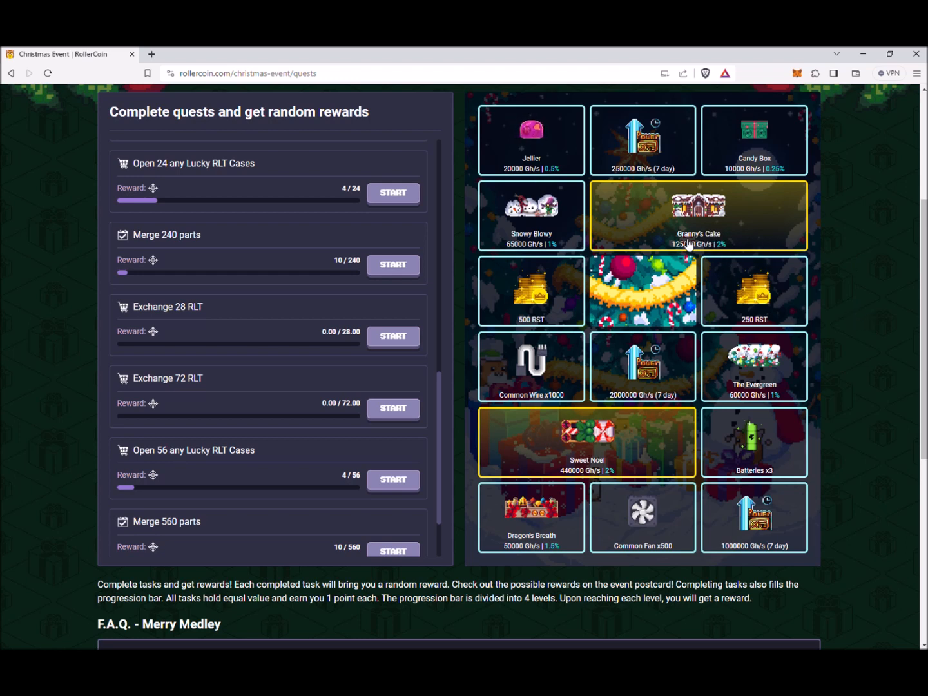
mouse_move(709, 332)
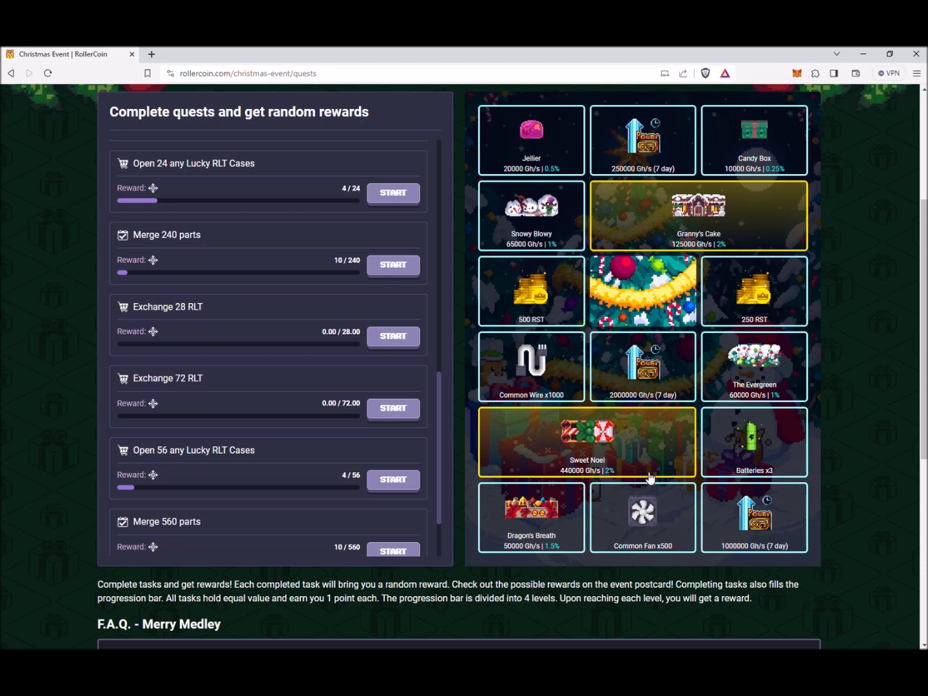
mouse_move(714, 405)
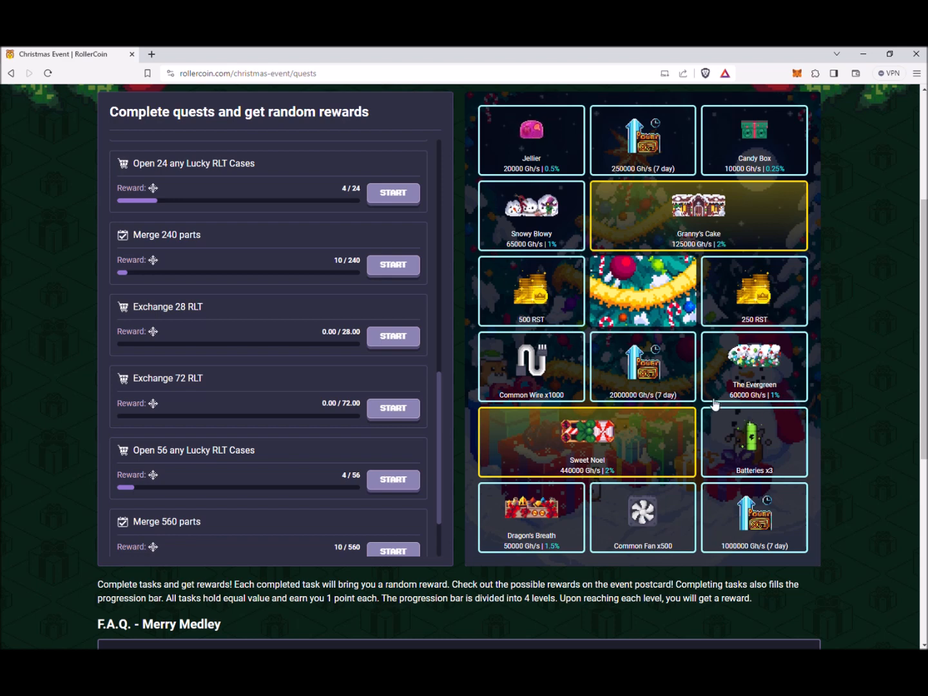
mouse_move(776, 377)
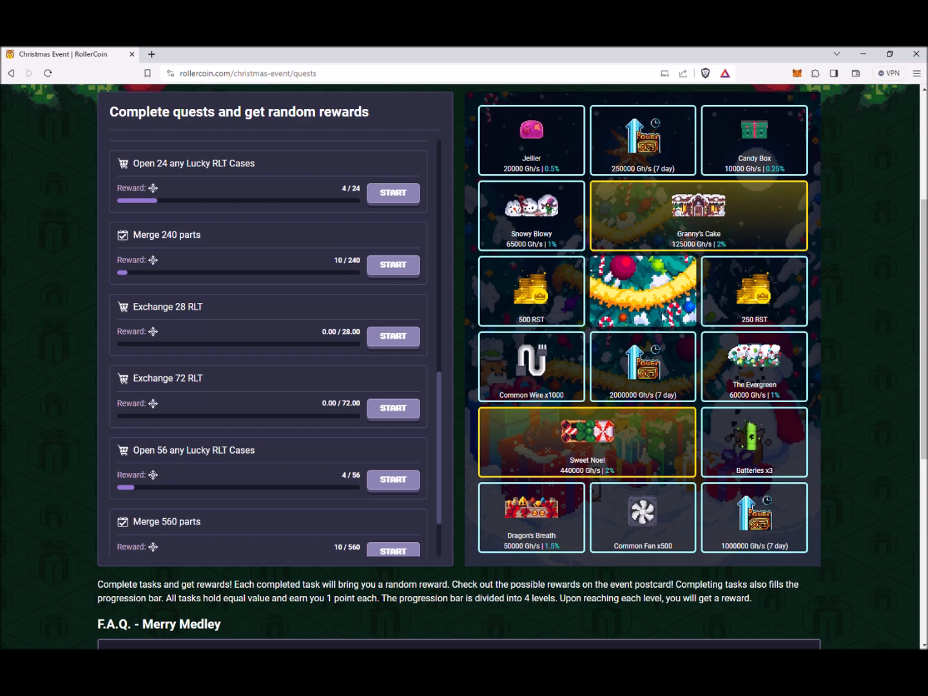
mouse_move(571, 325)
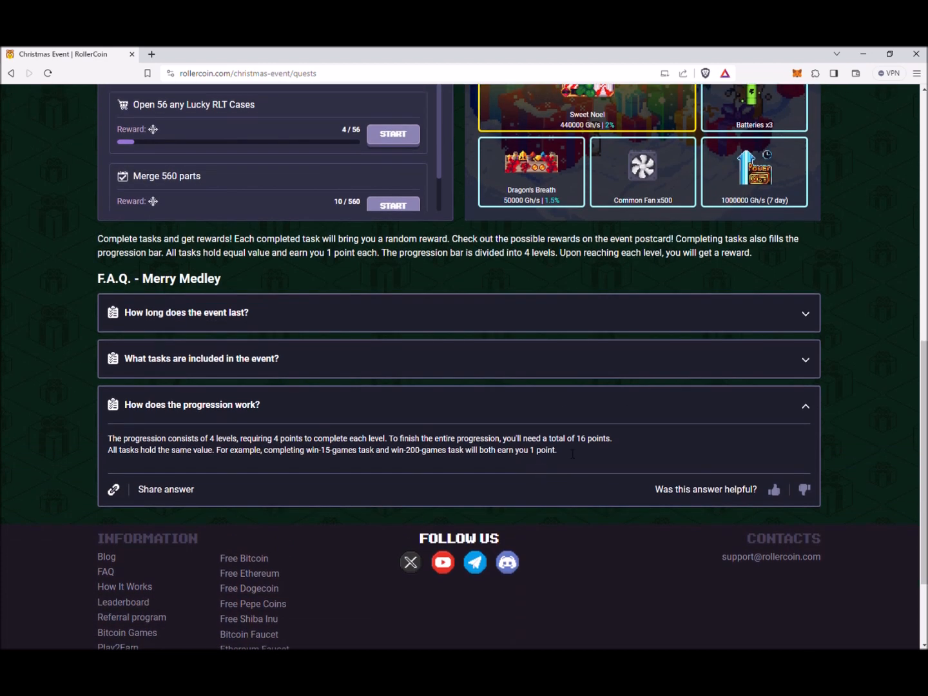
mouse_move(838, 356)
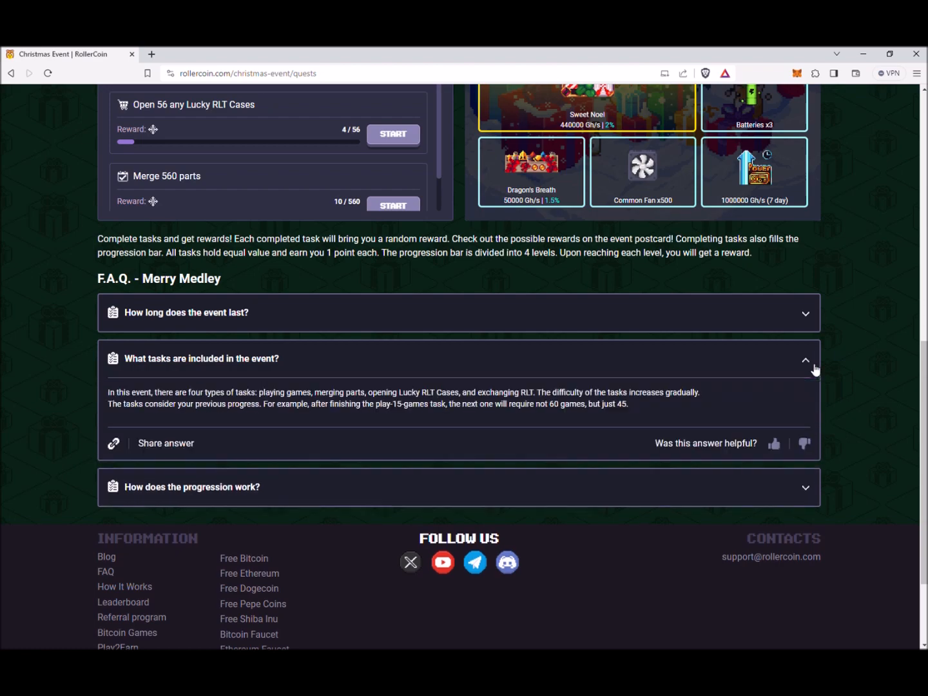
scroll("up", 3)
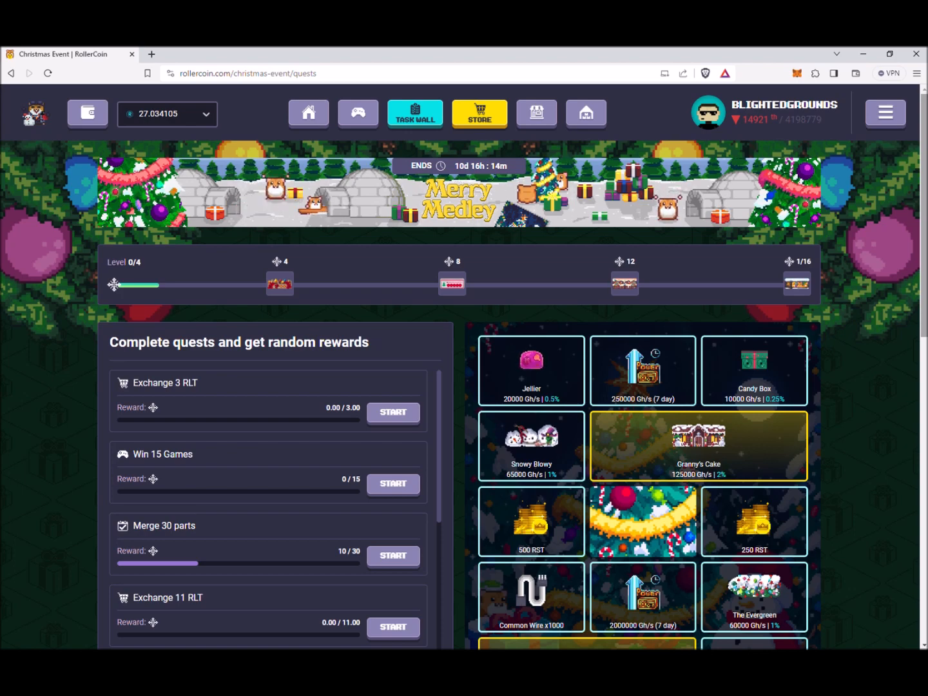
scroll("down", 3)
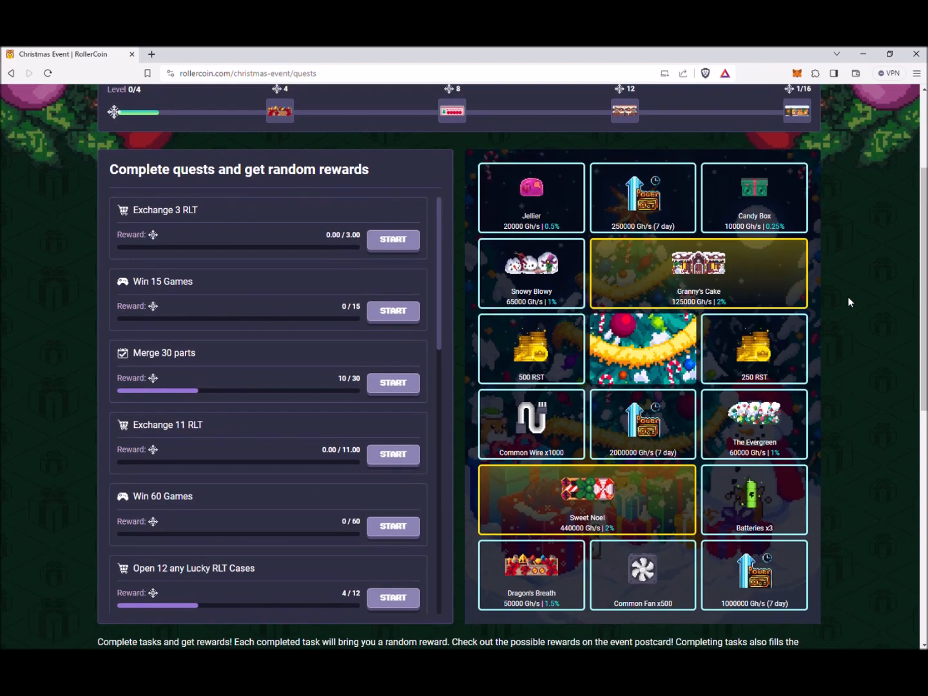